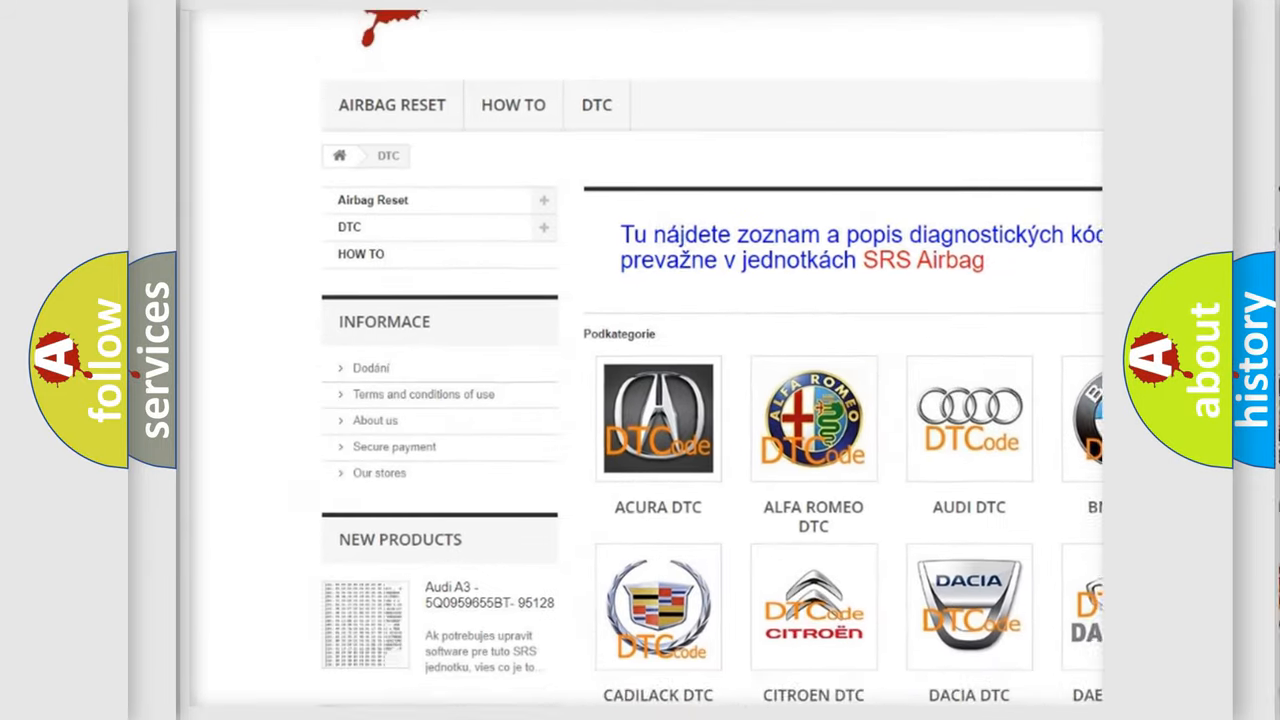
scroll("down", 3)
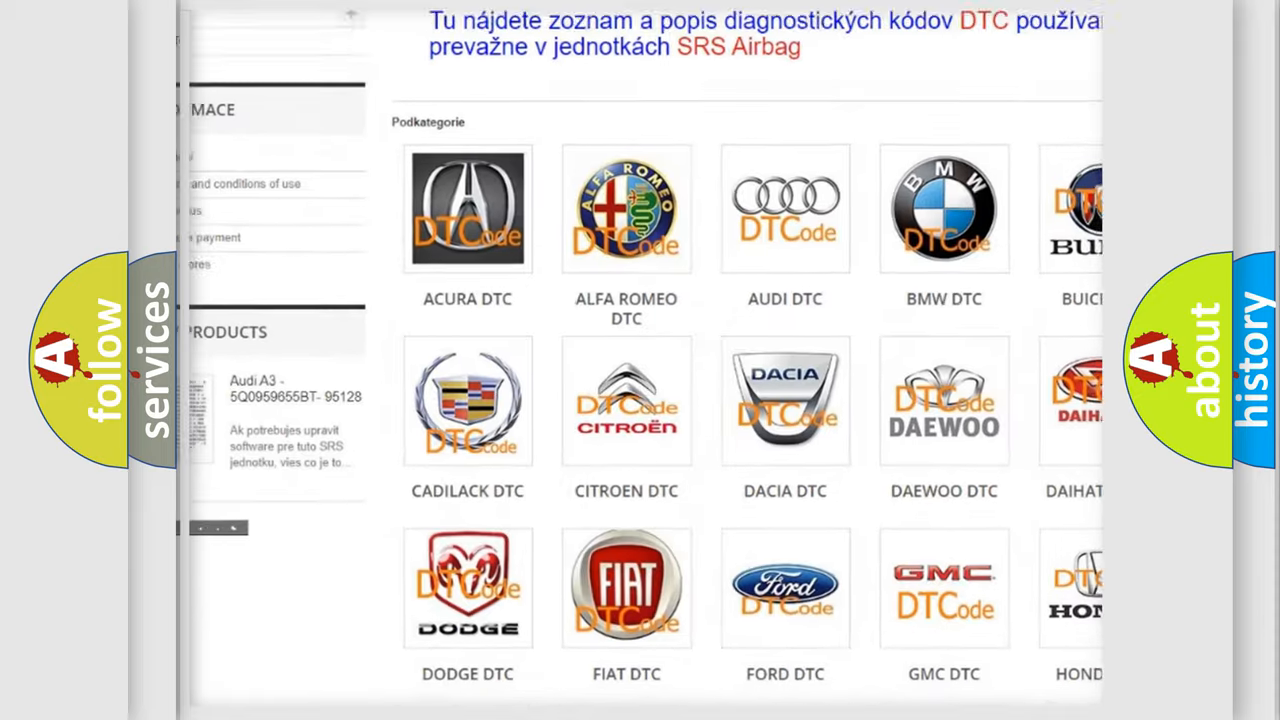
scroll("down", 3)
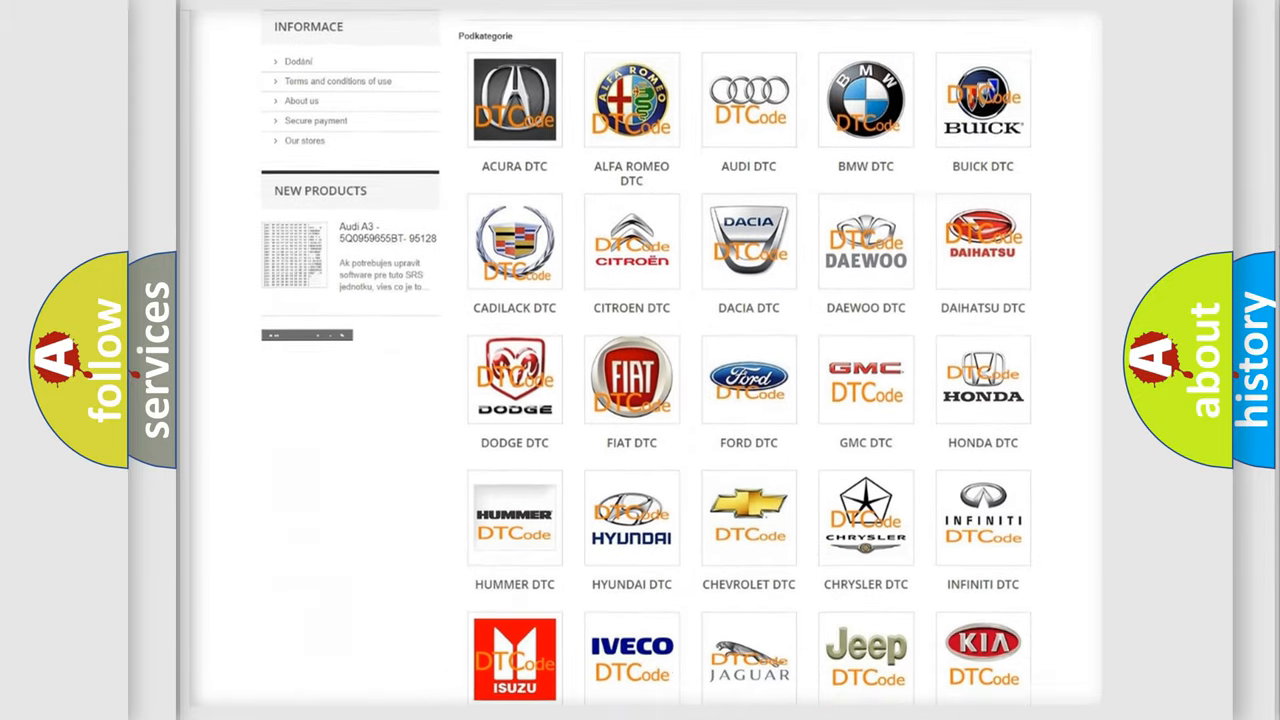
scroll("down", 3)
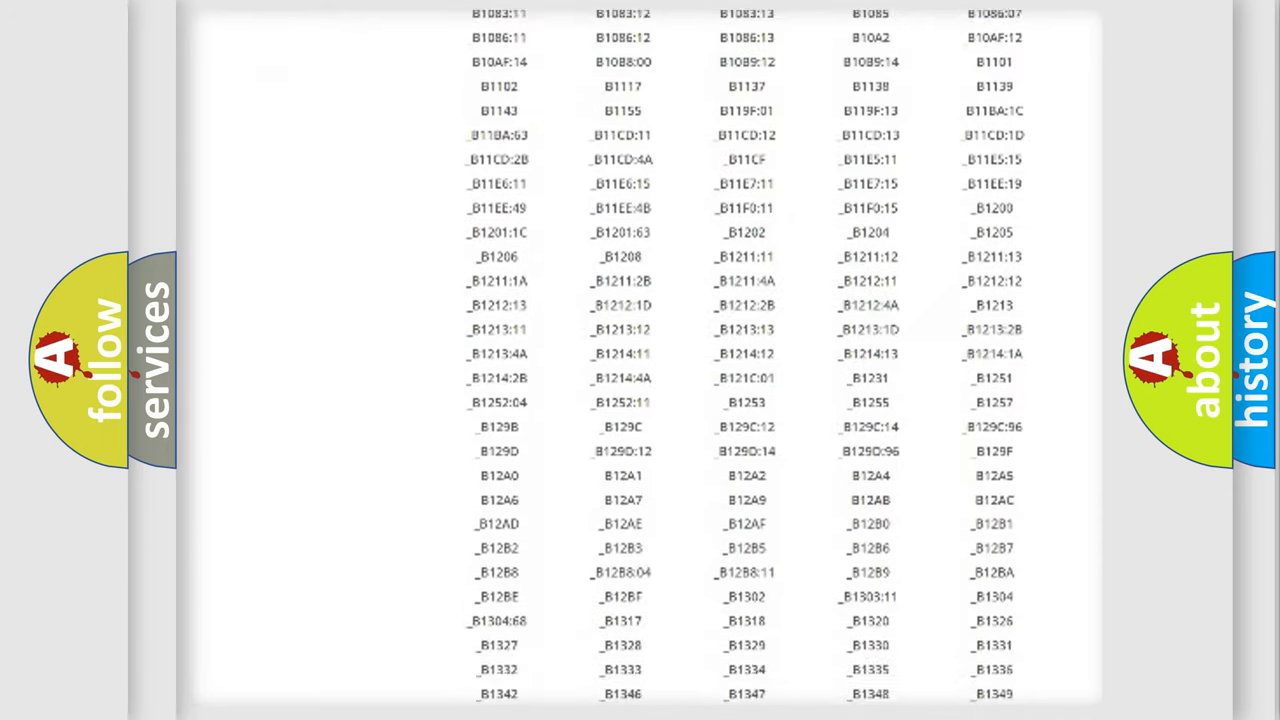
scroll("down", 3)
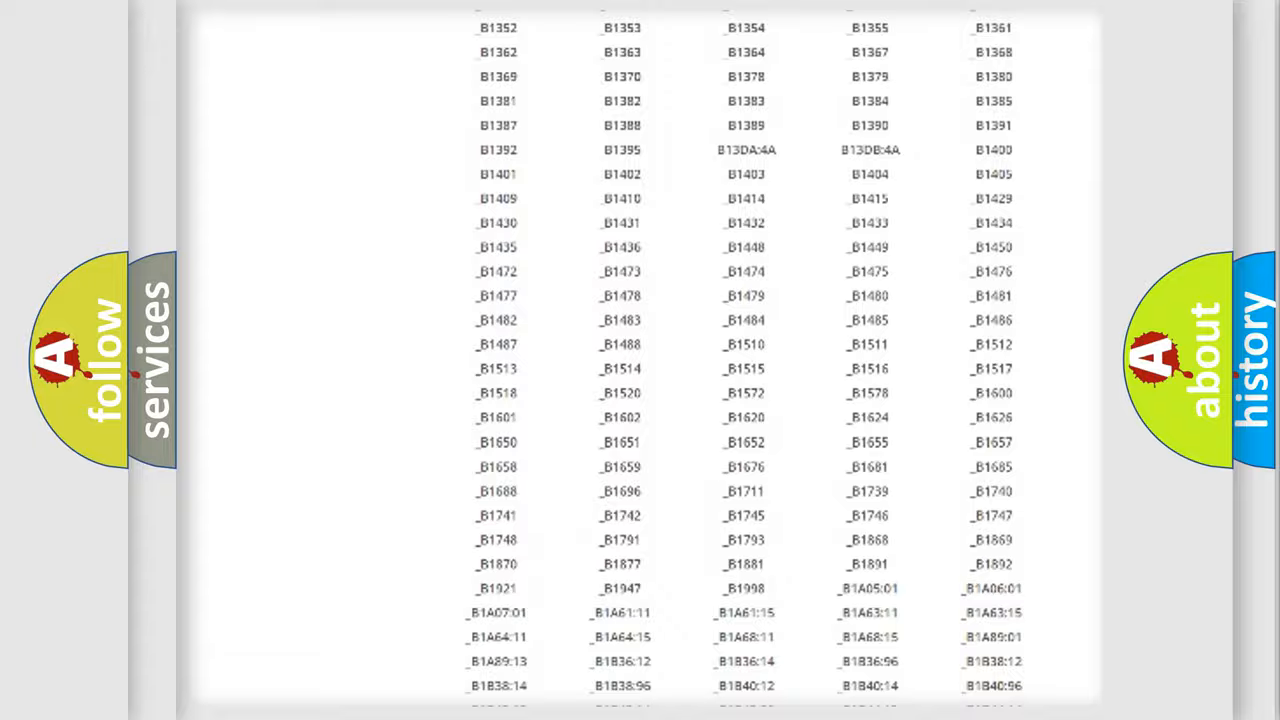